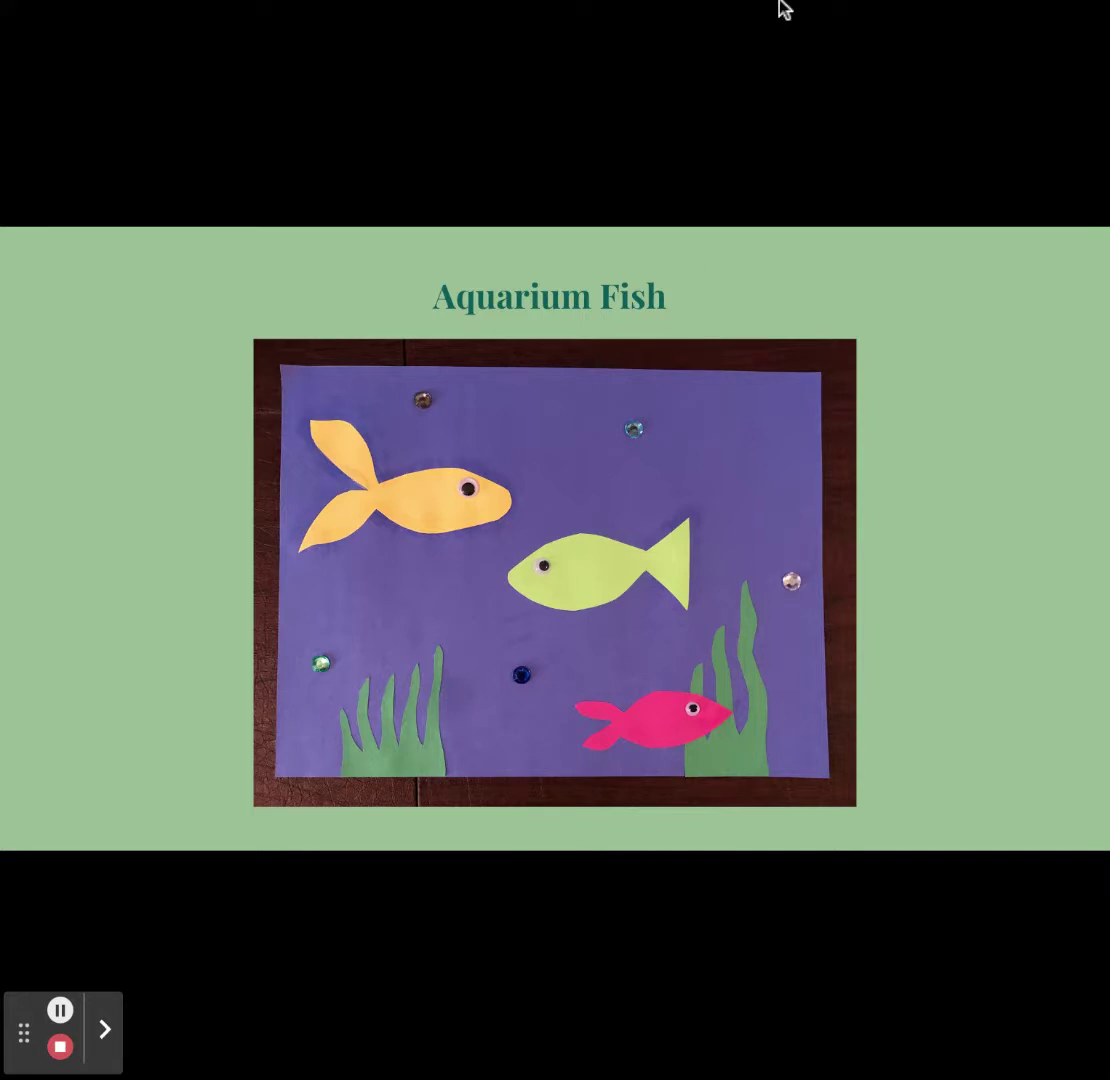
Advance from the Aquarium Fish title slide to the craft-materials photo slide.
{"action": "left_click", "coordinate": [104, 1030]}
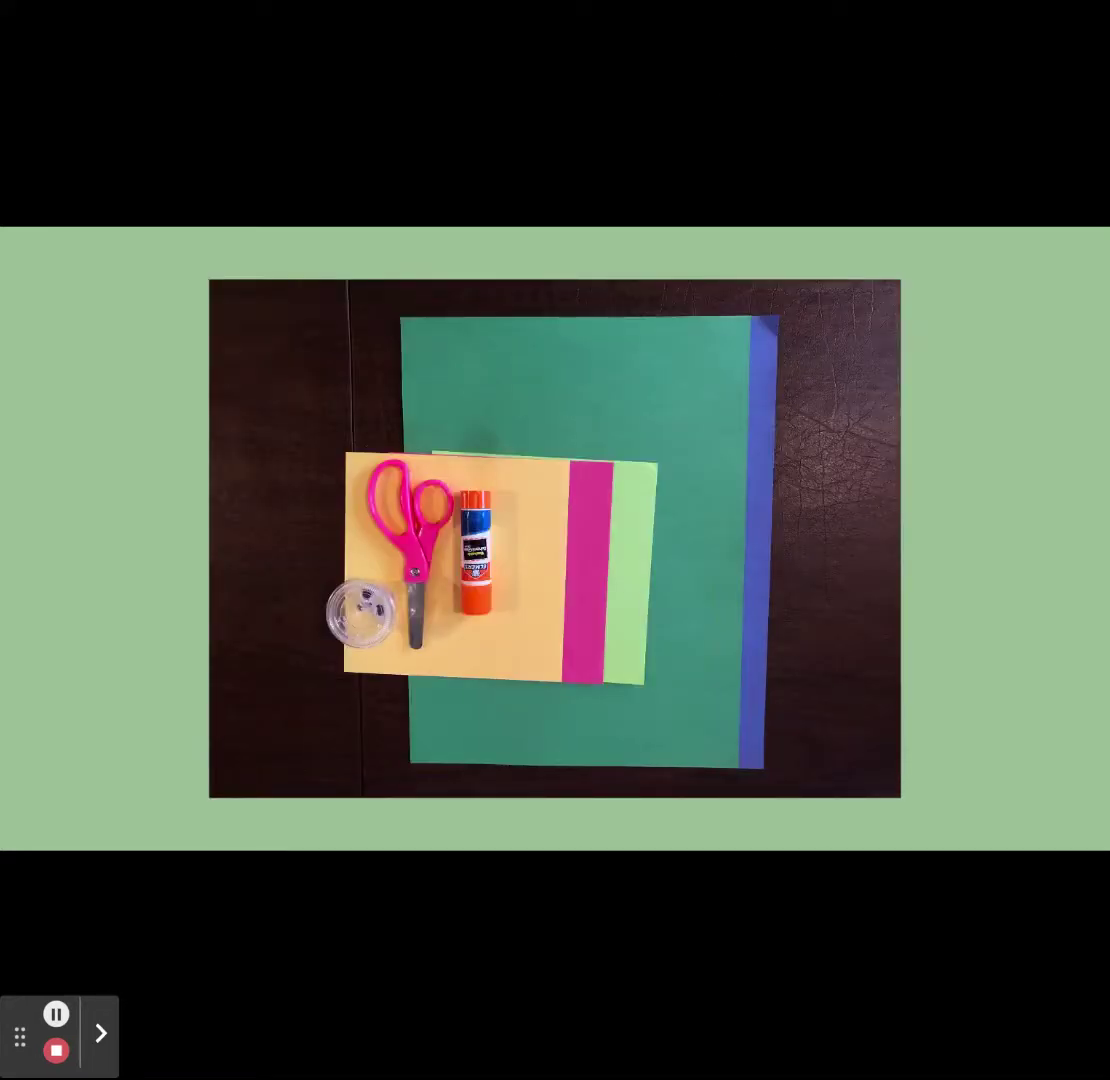